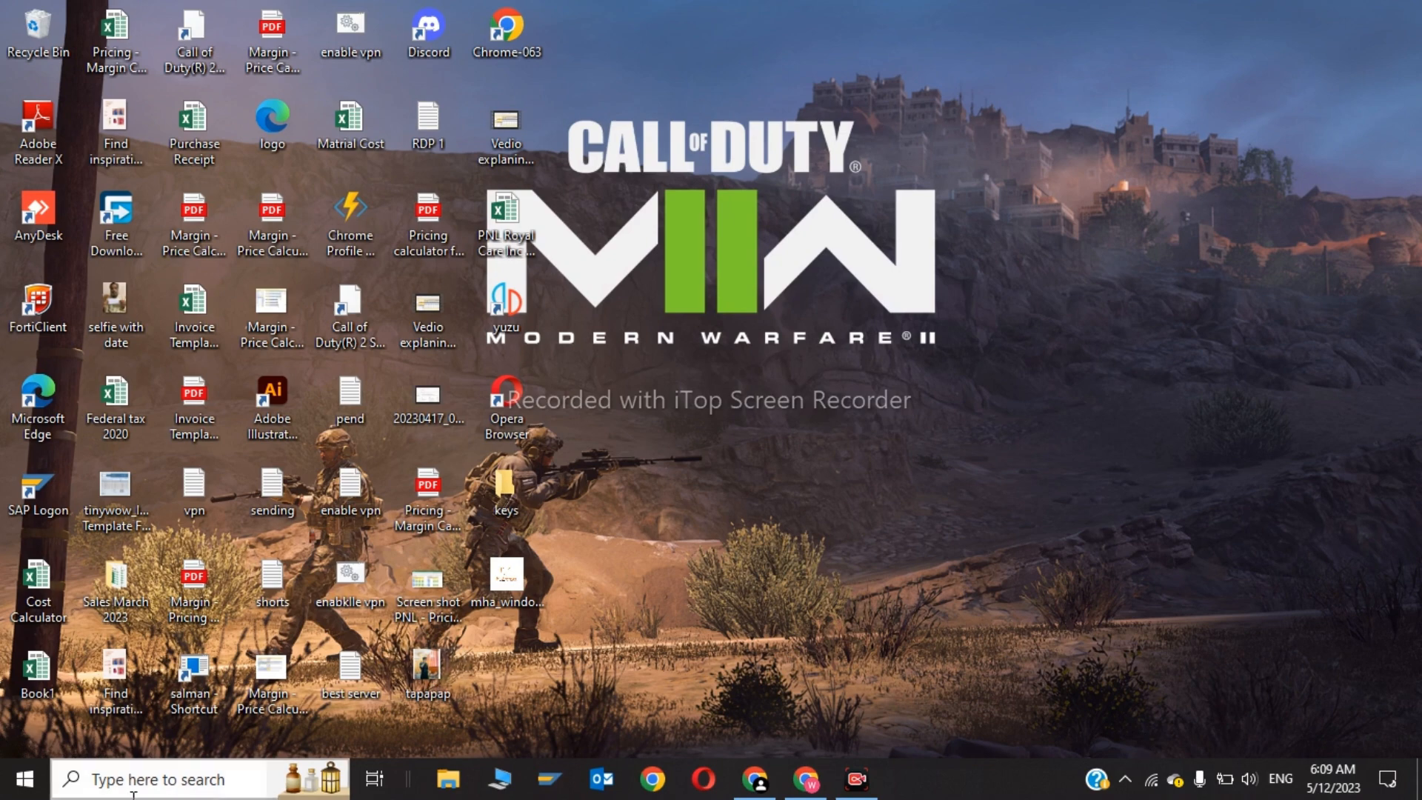
- Search from the taskbar to launch Disk Cleanup and reach its drive selection dialog
type("device Manager")
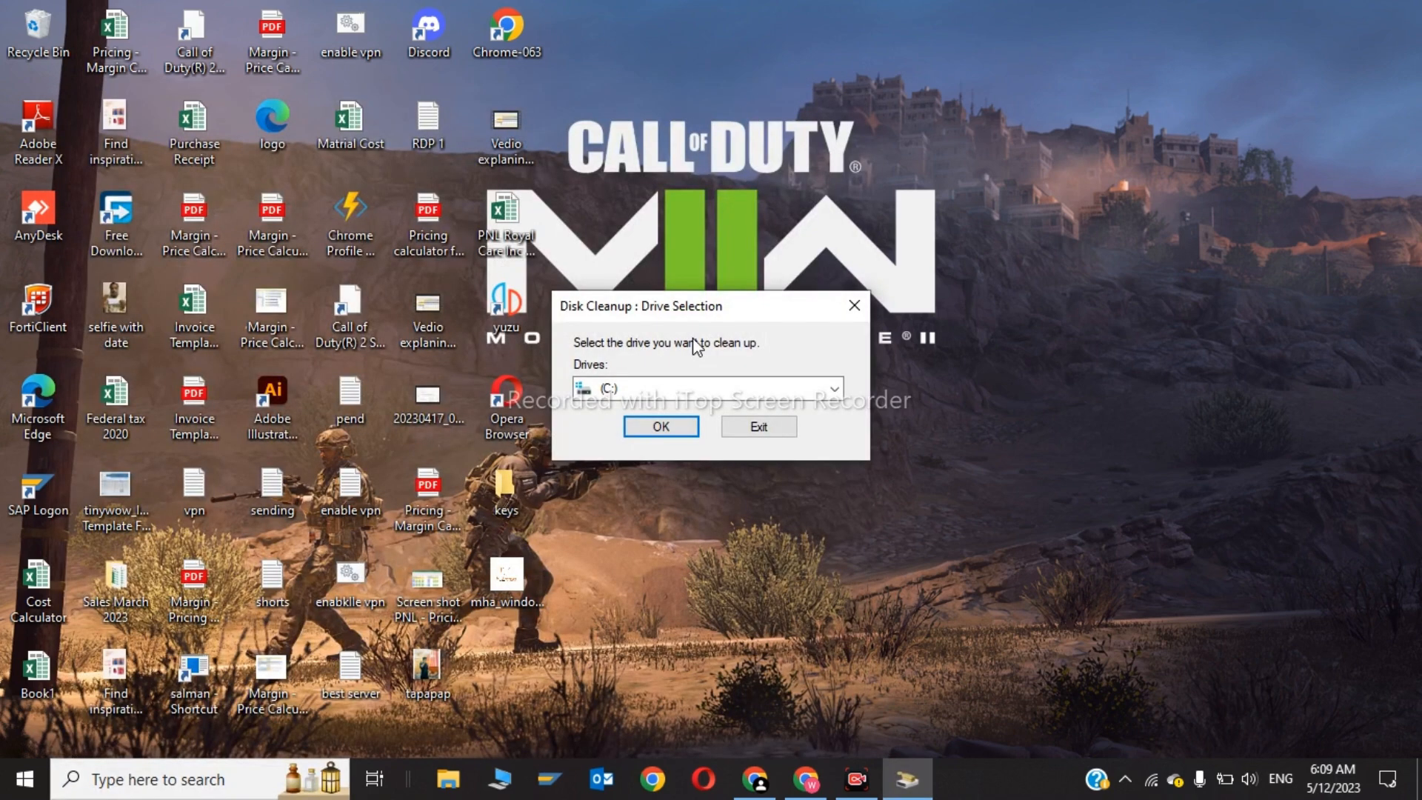
- Clean drive D:, permanently deleting only DirectX Shader Cache with Recycle Bin unticked
left_click(838, 388)
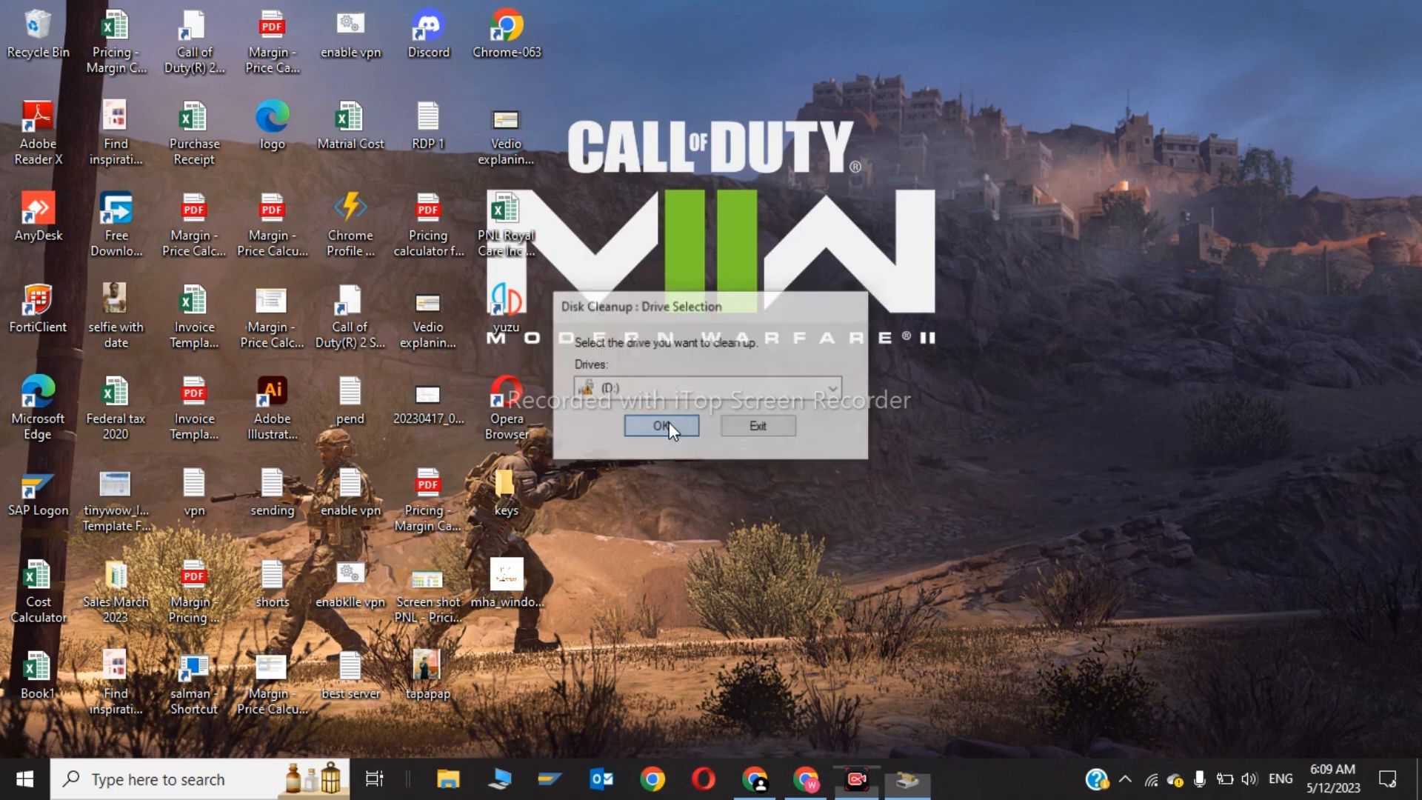
left_click(661, 425)
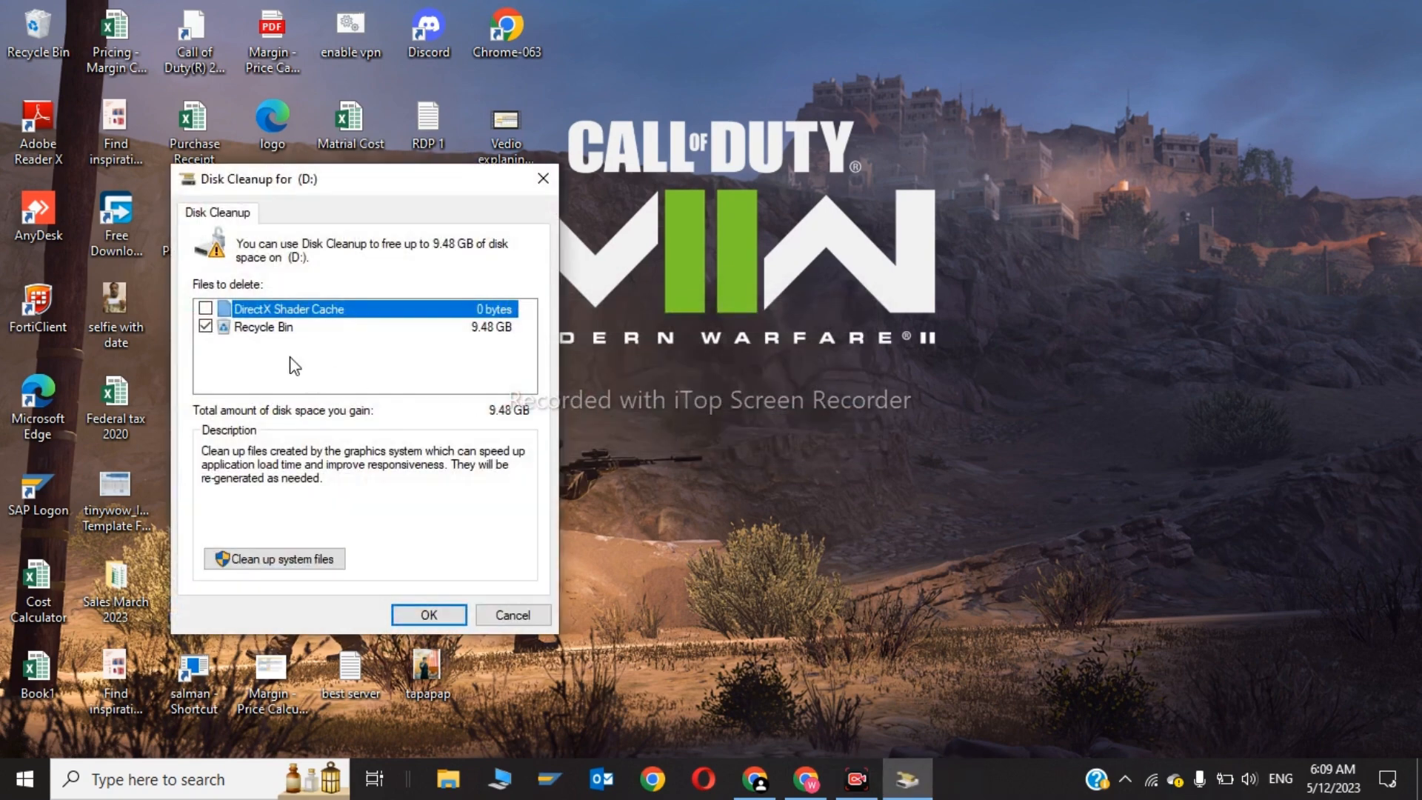
left_click(206, 309)
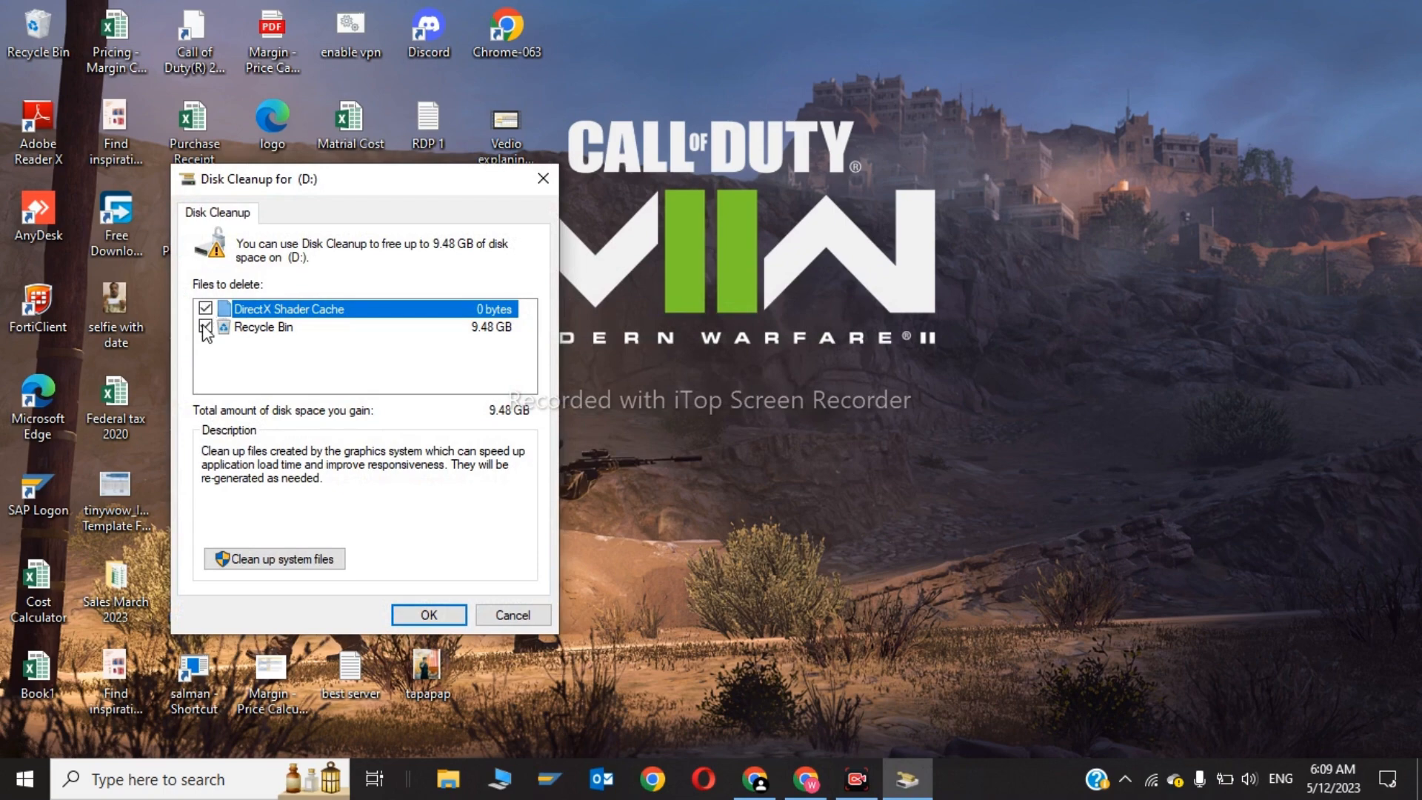
left_click(205, 327)
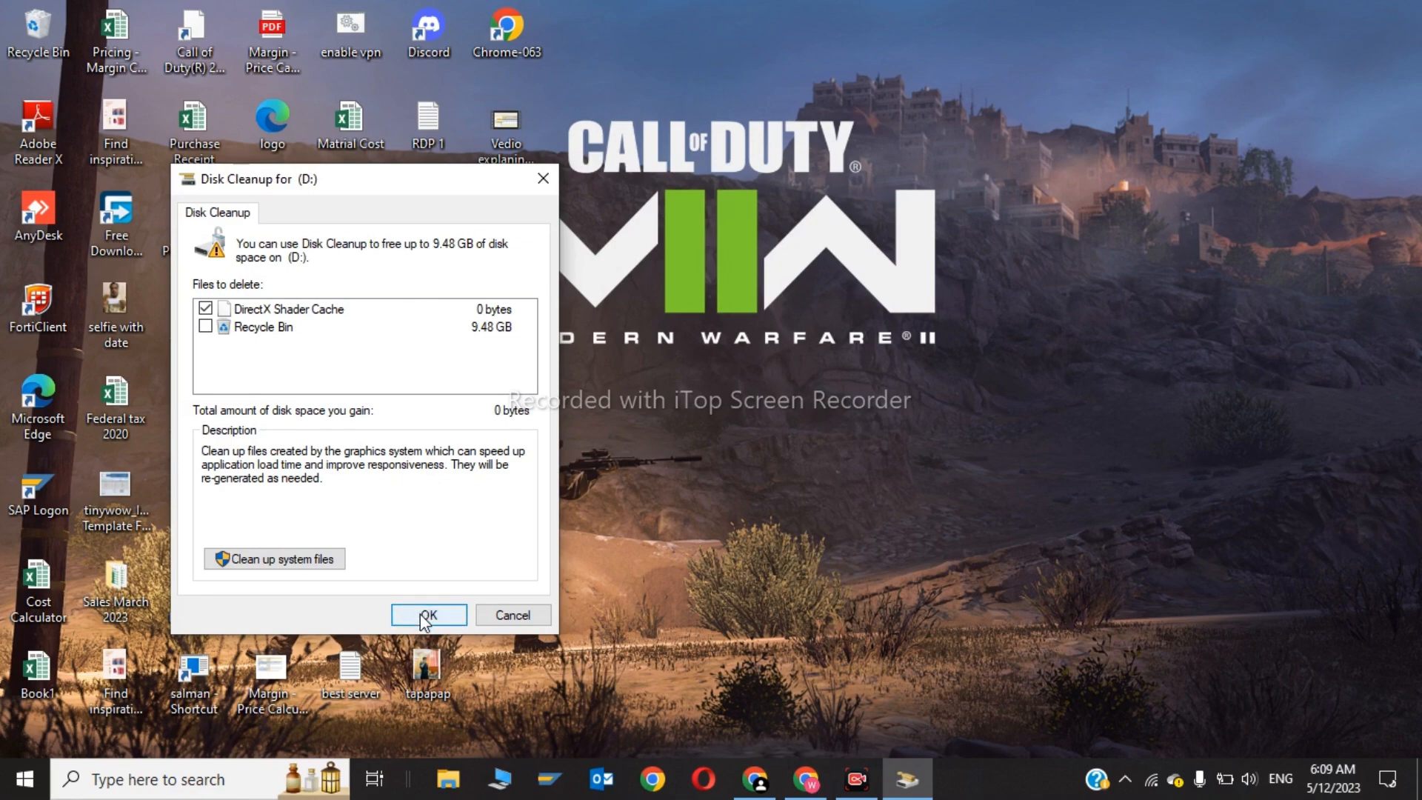
left_click(428, 615)
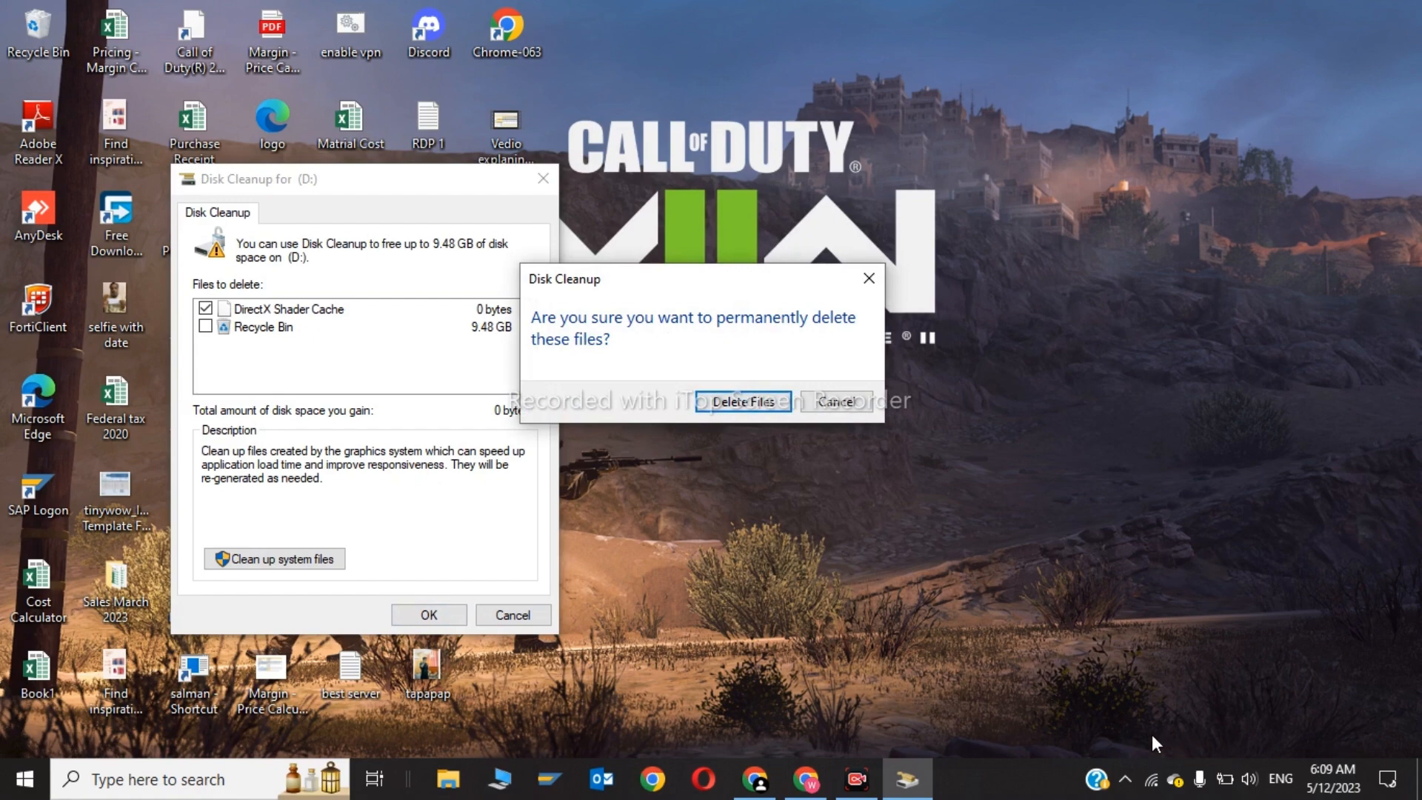
left_click(742, 402)
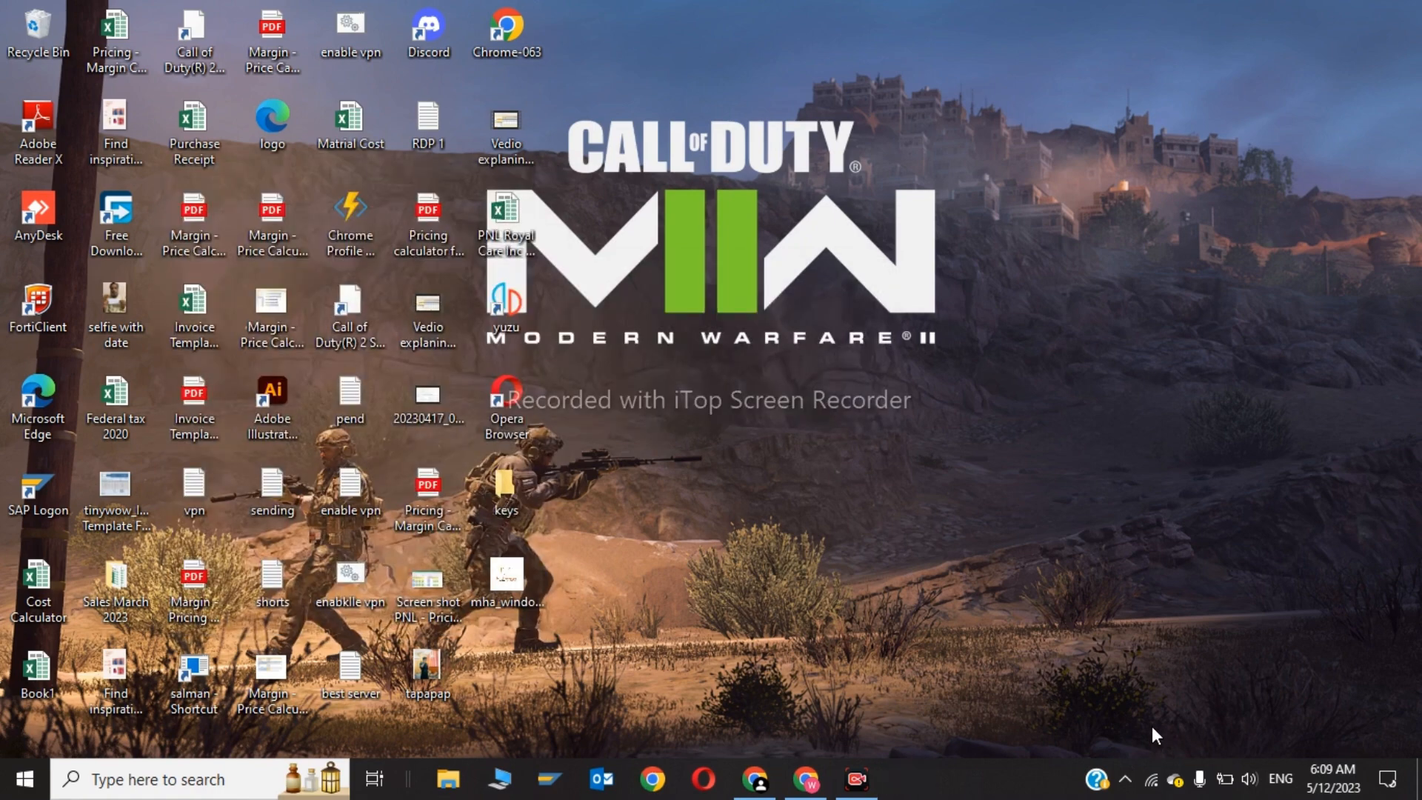
- Search for cmd and launch Command Prompt as administrator
type("calculator")
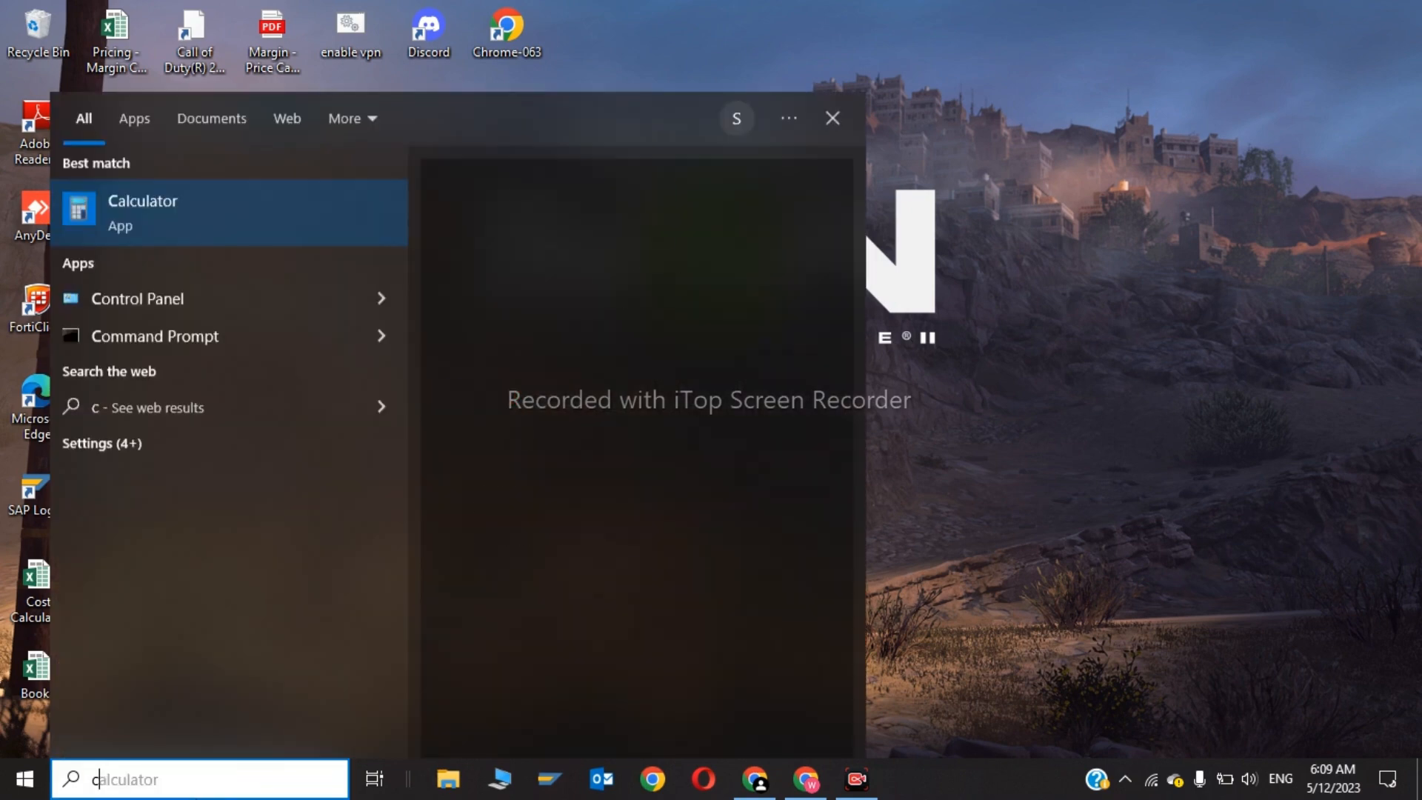
type("cmd")
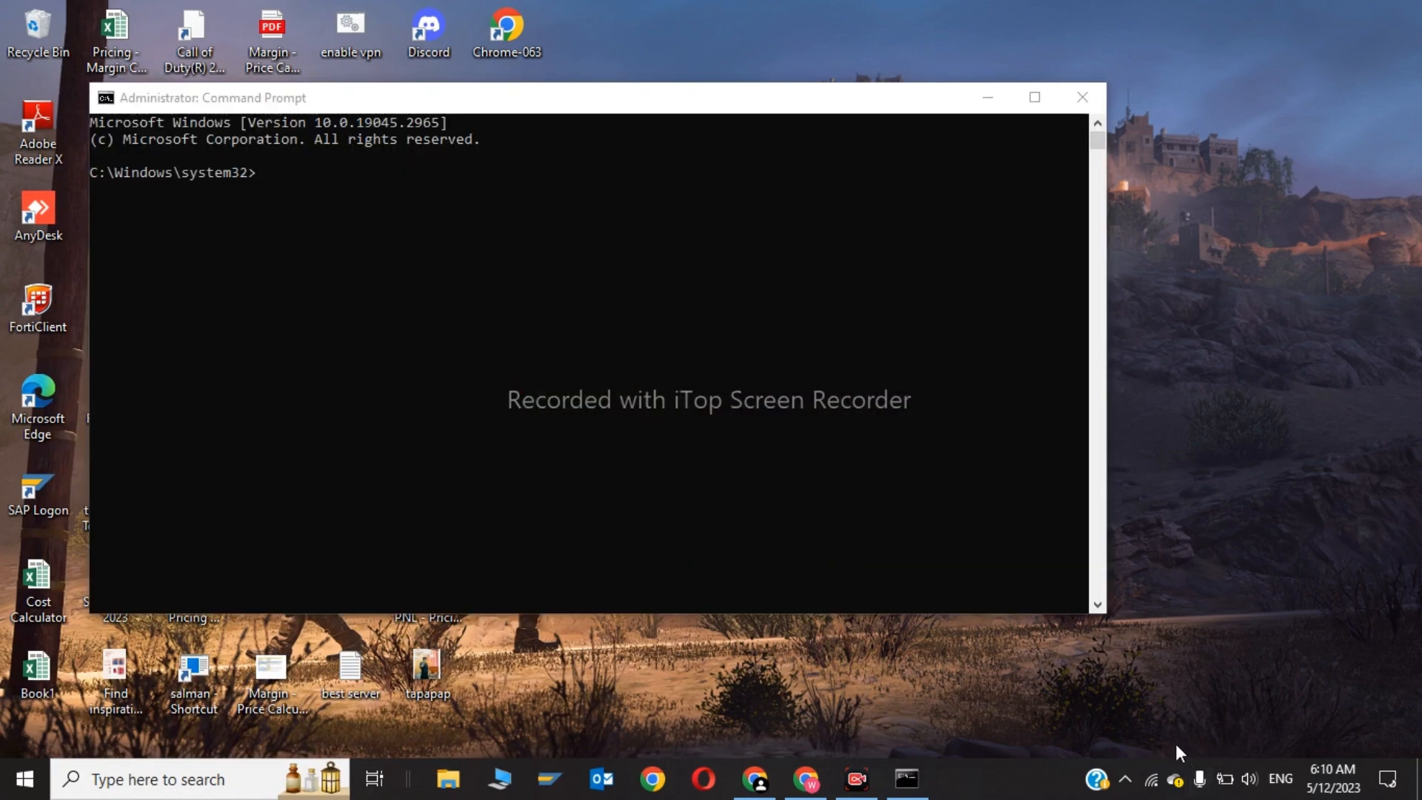
- Run ipconfig/flushdns twice, each time getting the successful DNS cache flush message
type("ipconfig/flushdns")
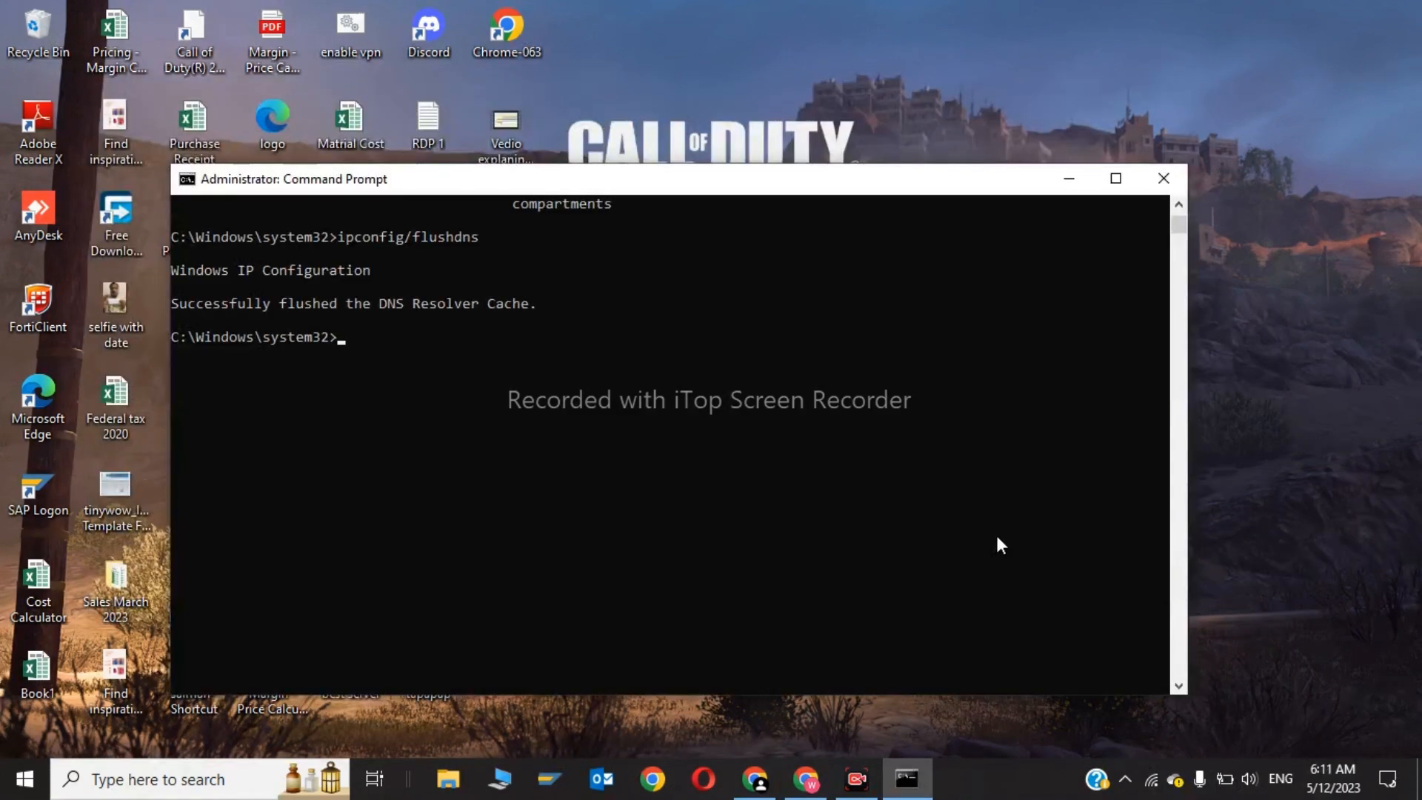
type("ipconf")
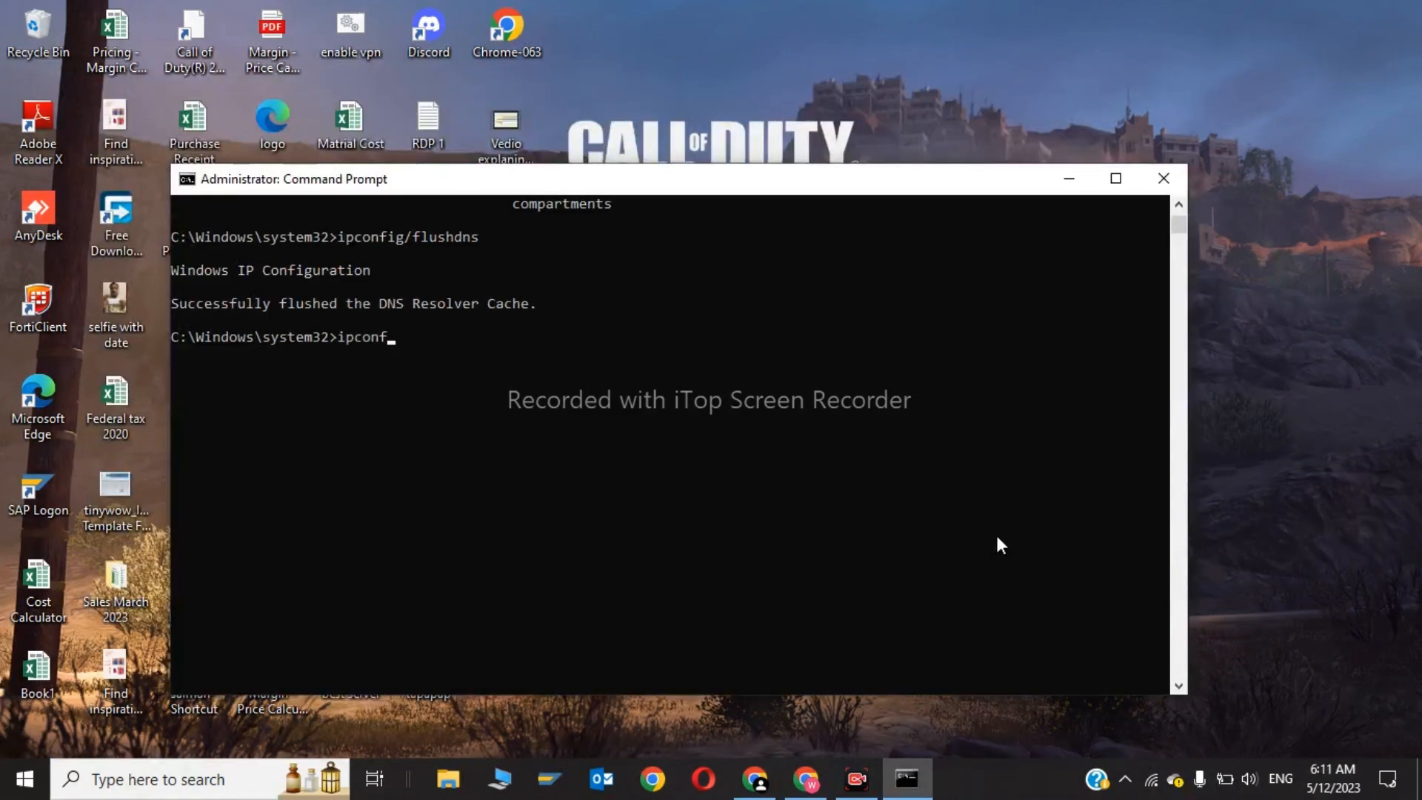
type("ig/f")
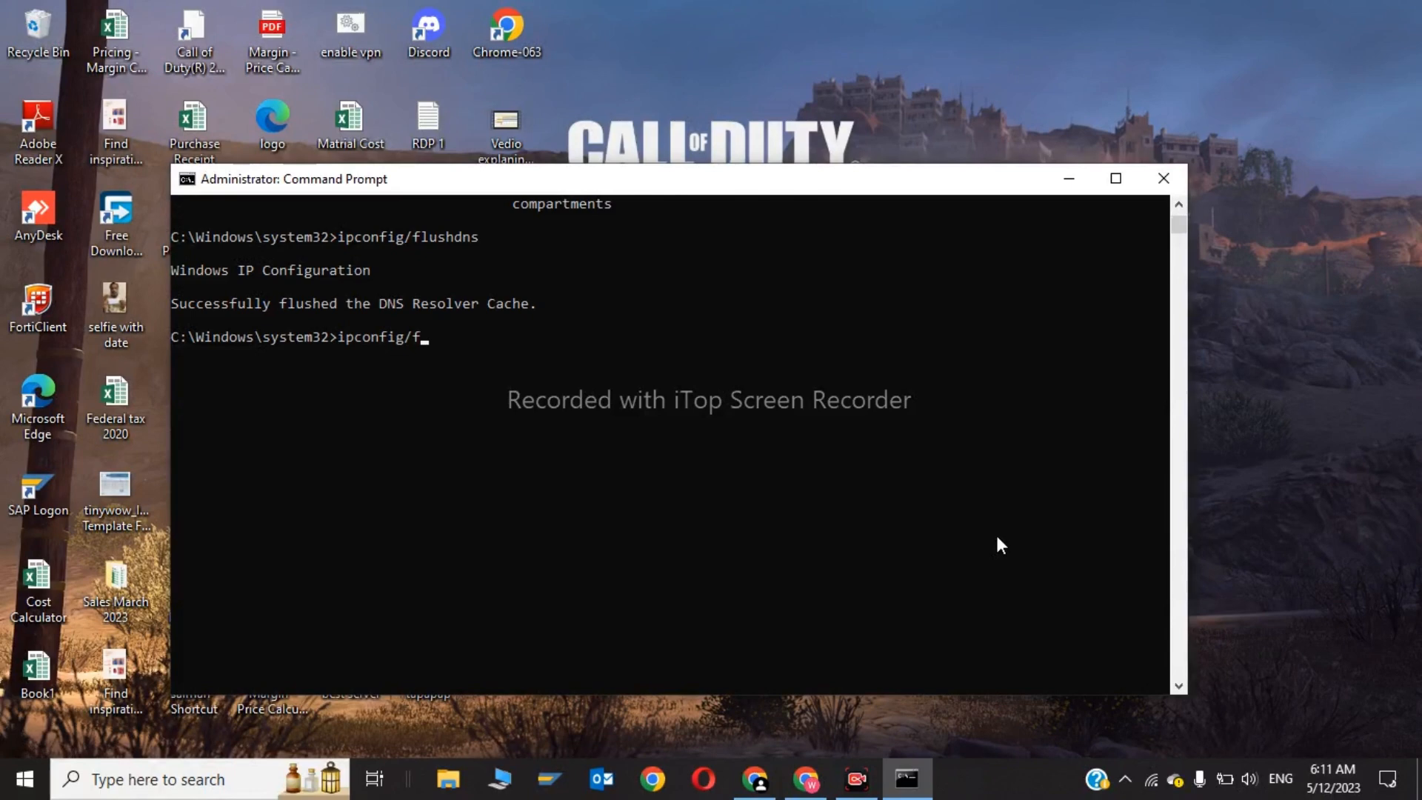
type("lushdns")
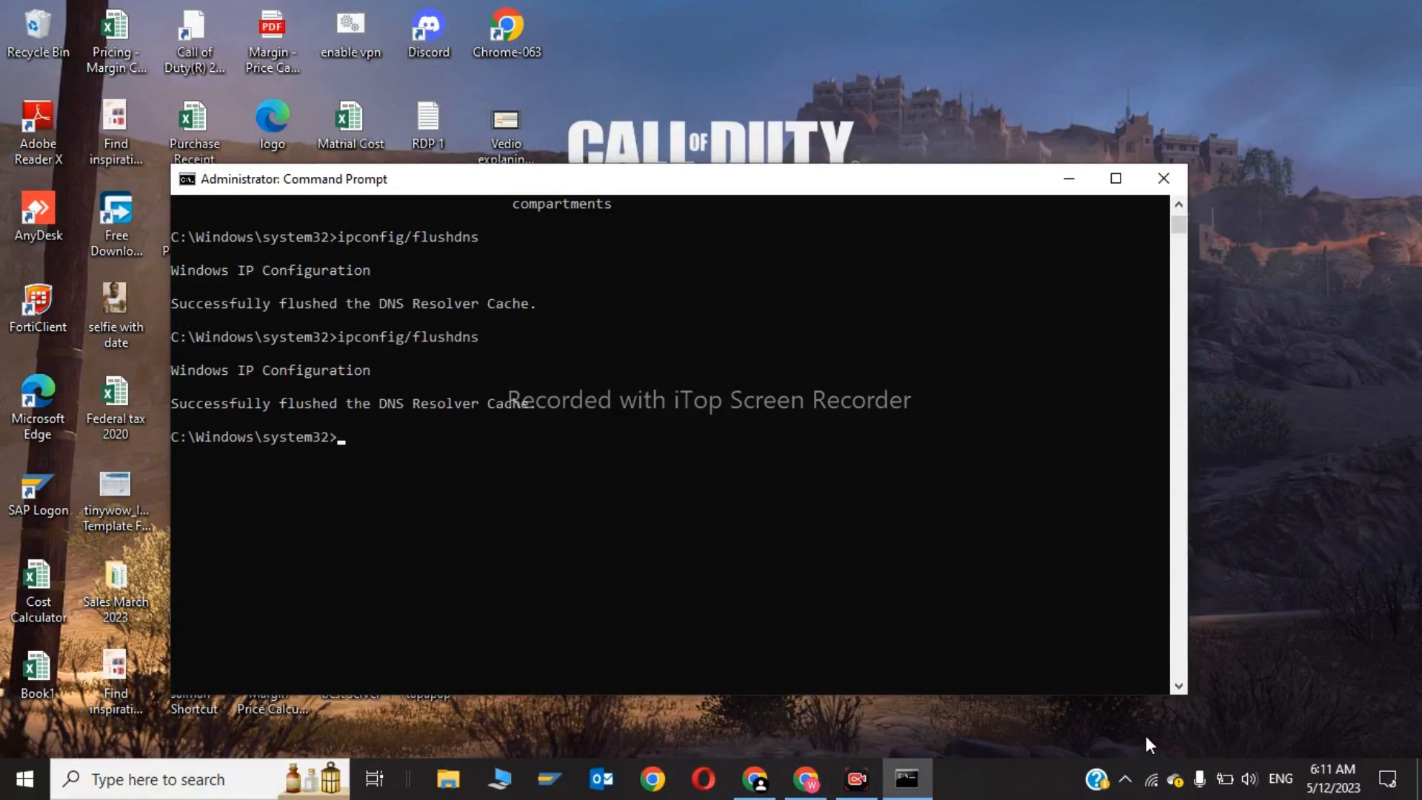
- Run ipconfig to show the Wi-Fi IPv4 address, subnet mask and default gateway
type("ipconf")
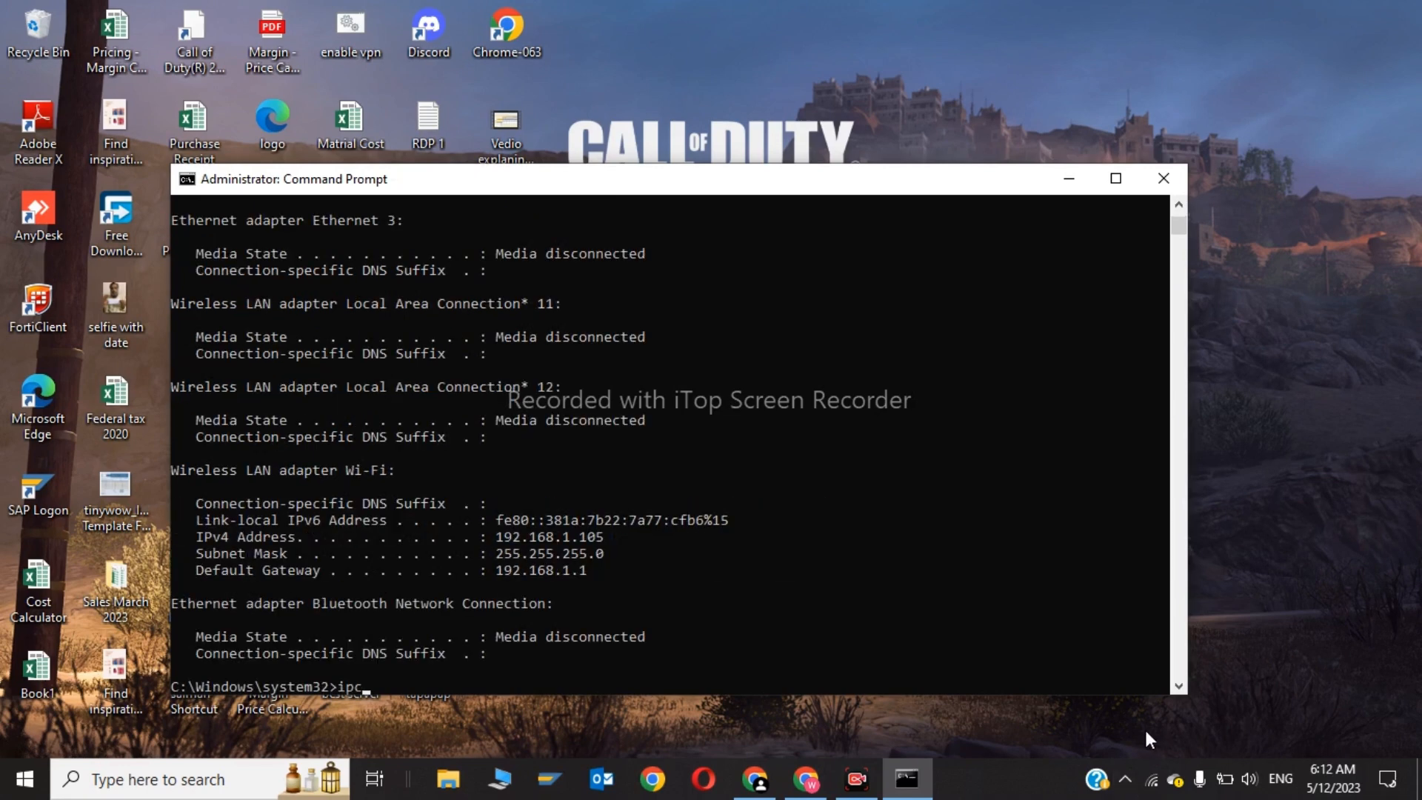
type("onfig/")
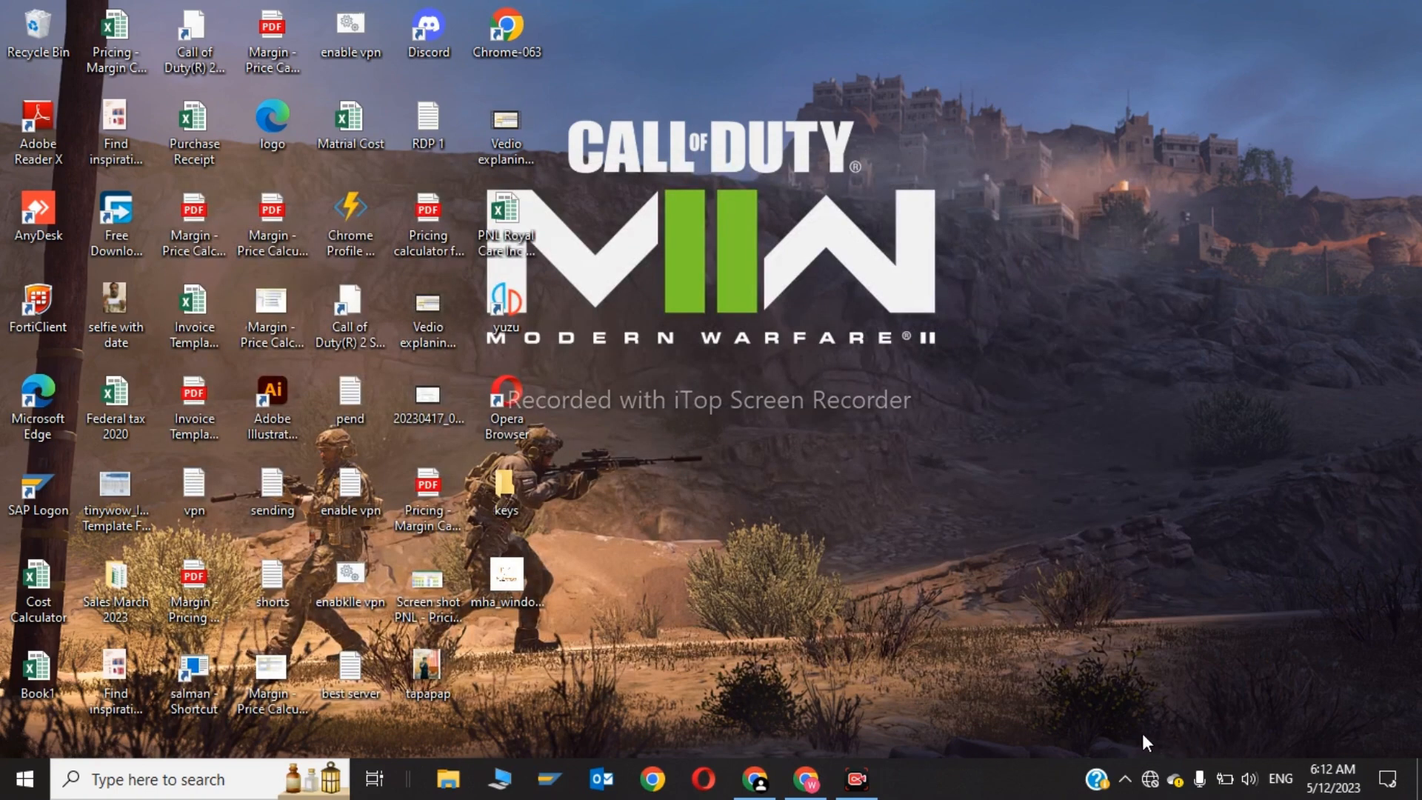
mouse_move(1150, 743)
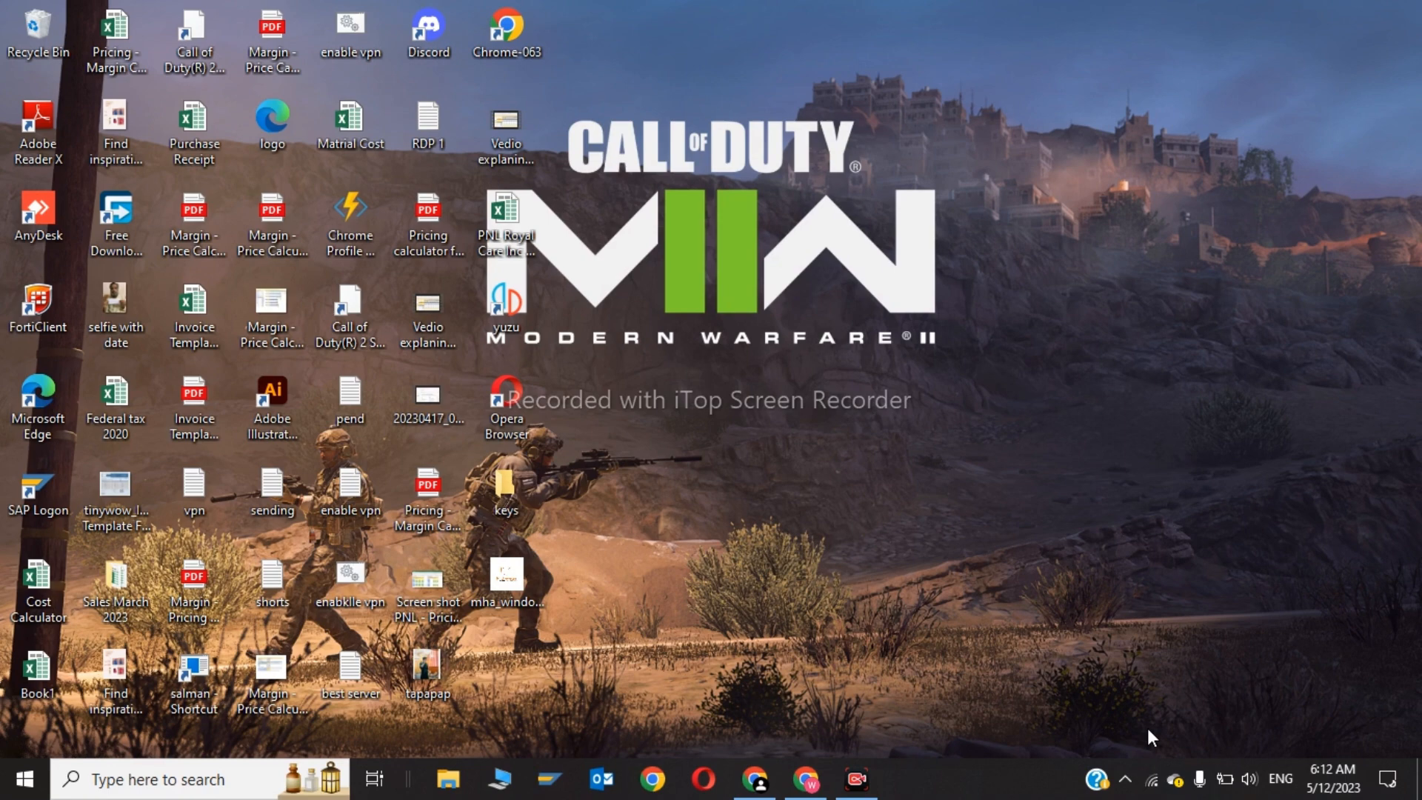
mouse_move(1188, 739)
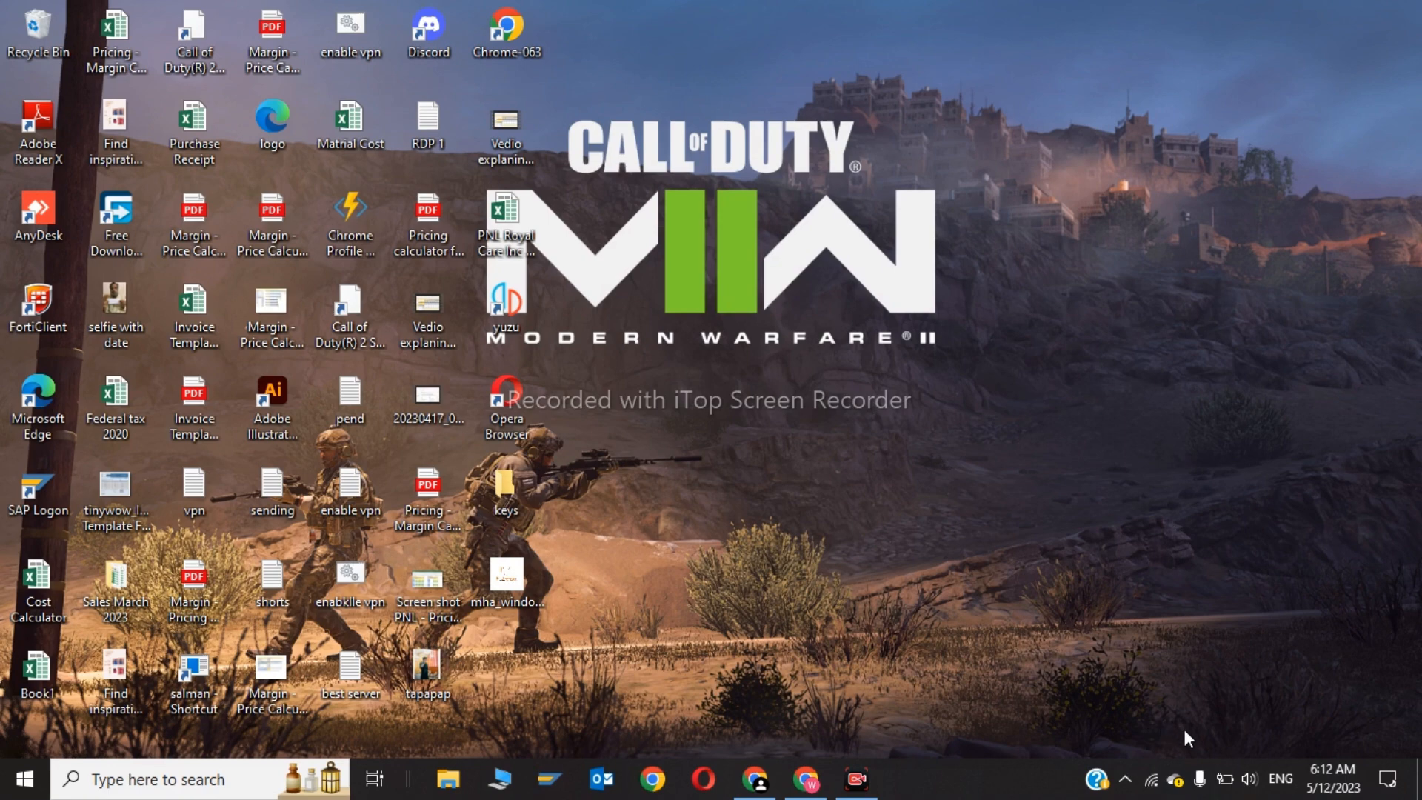